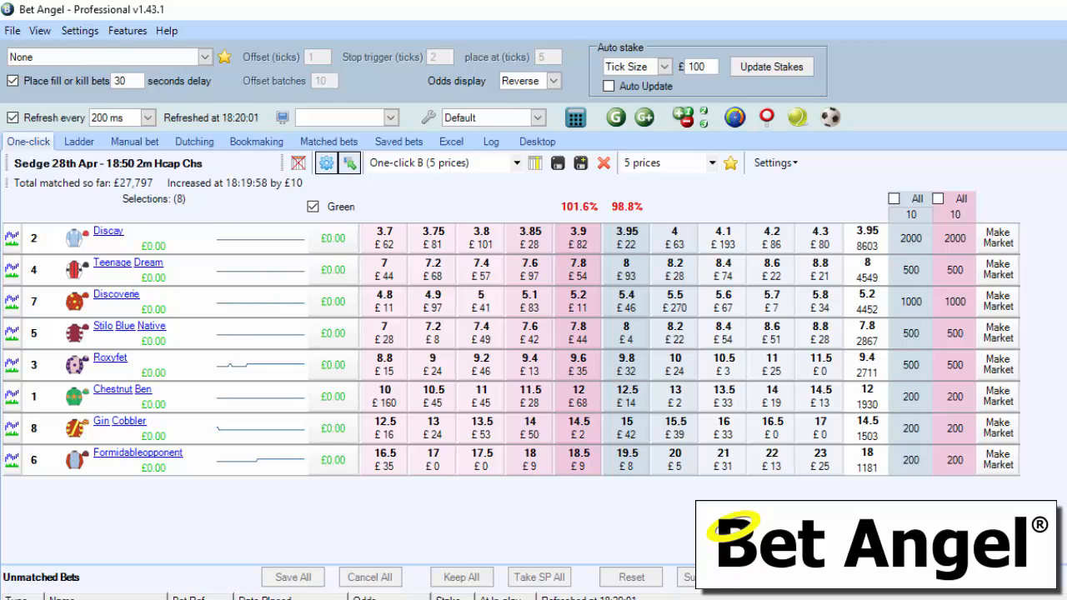
mouse_move(444, 197)
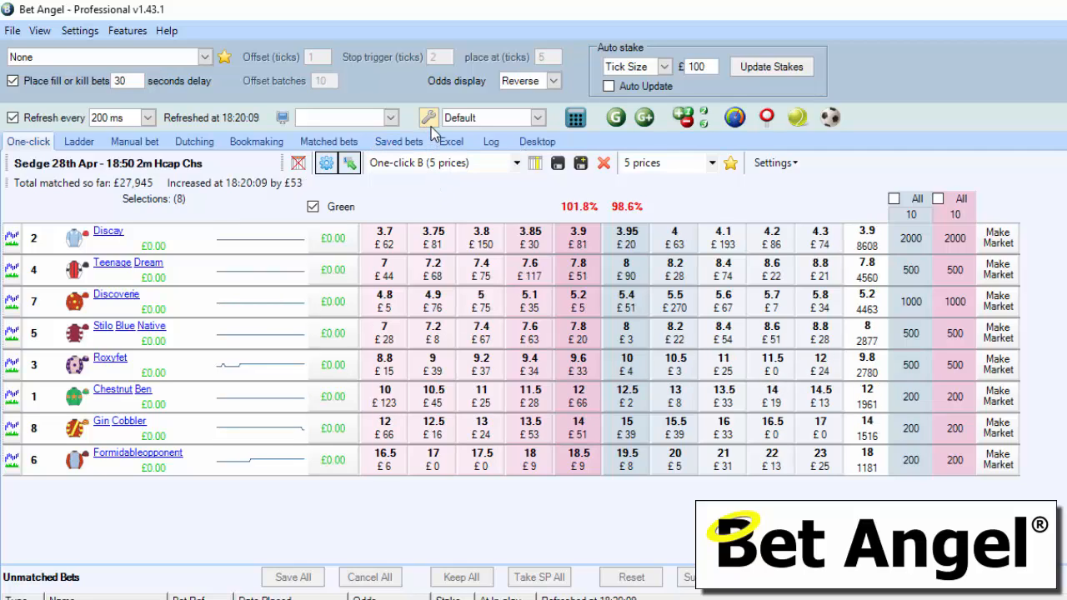
- Show the Behaviour settings with the keyboard shortcut profile options, no profile active yet
click(80, 30)
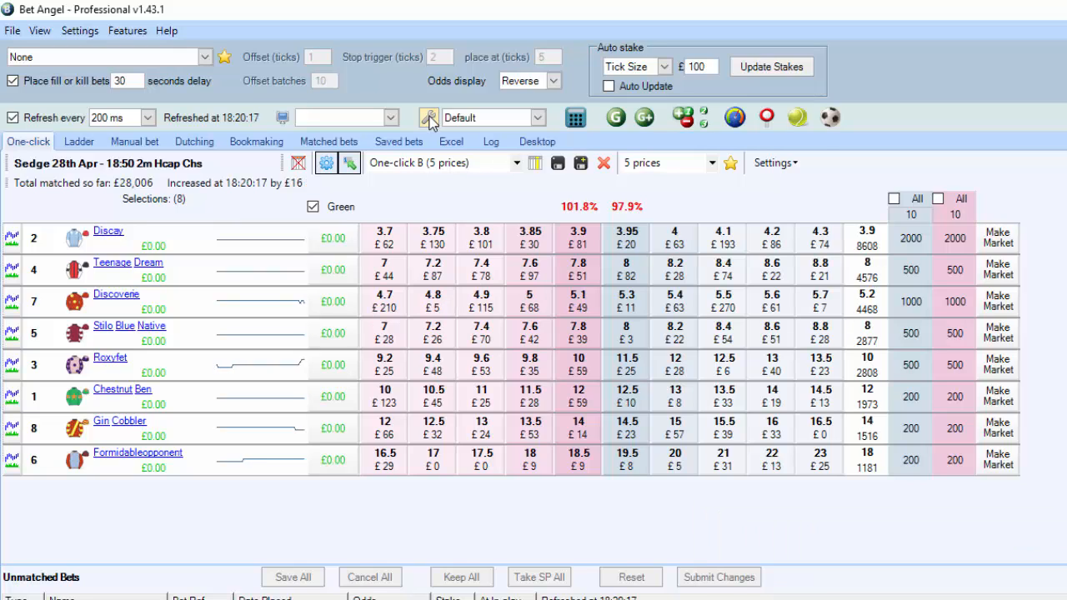
click(427, 117)
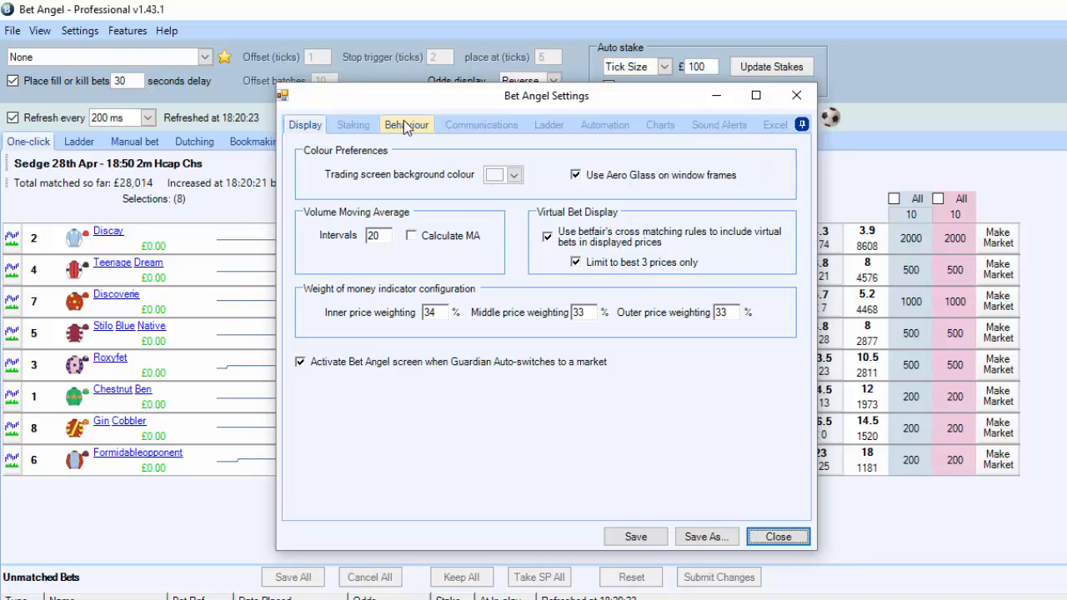
click(407, 123)
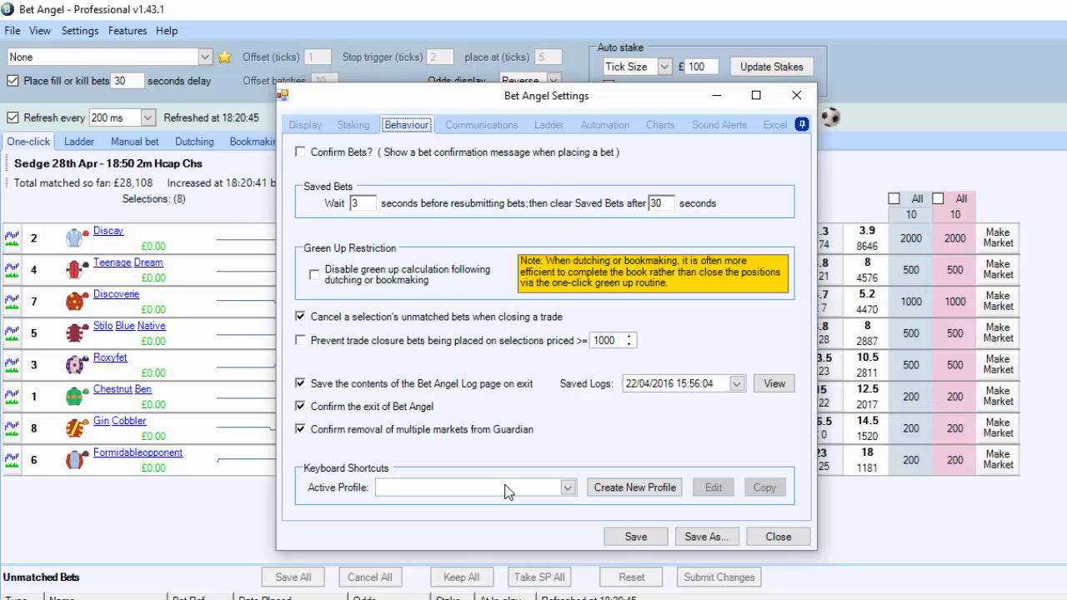
mouse_move(634, 487)
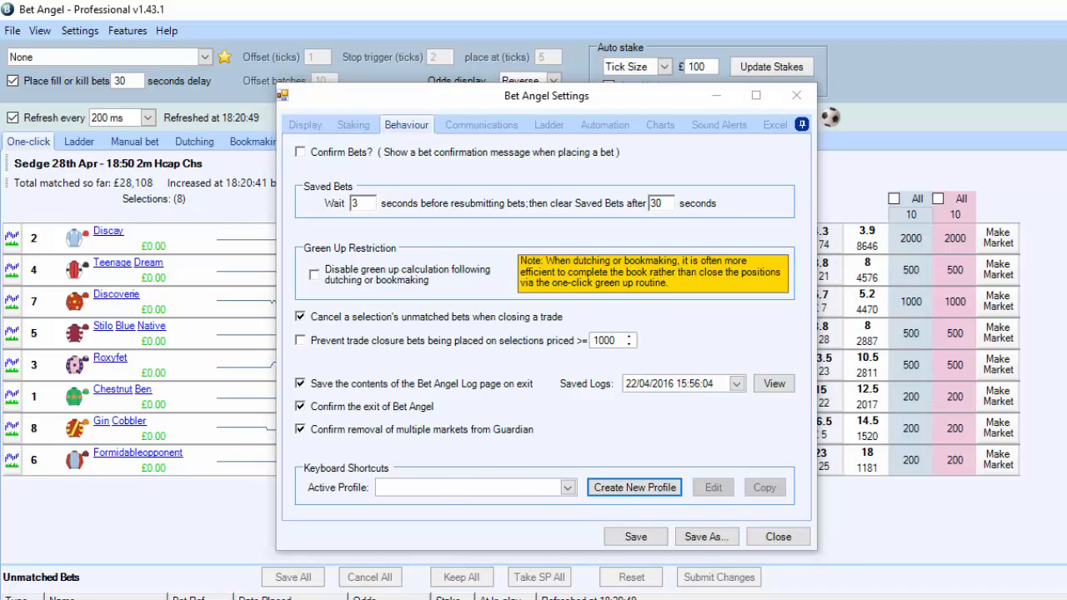
- Start a new, empty keyboard shortcut profile in the Keyboard Shortcuts Editor
click(634, 487)
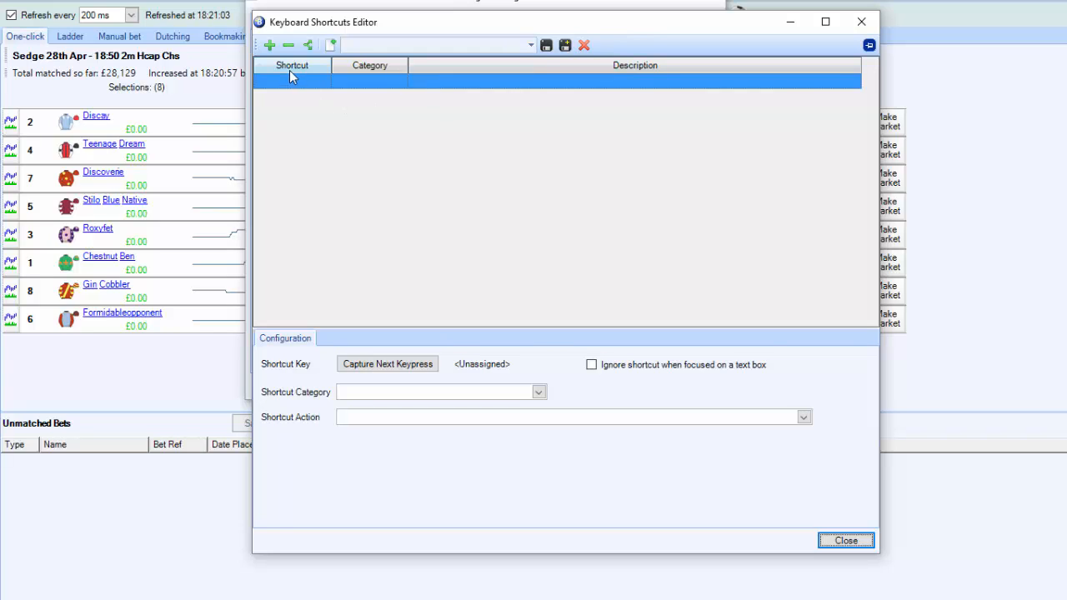
mouse_move(304, 156)
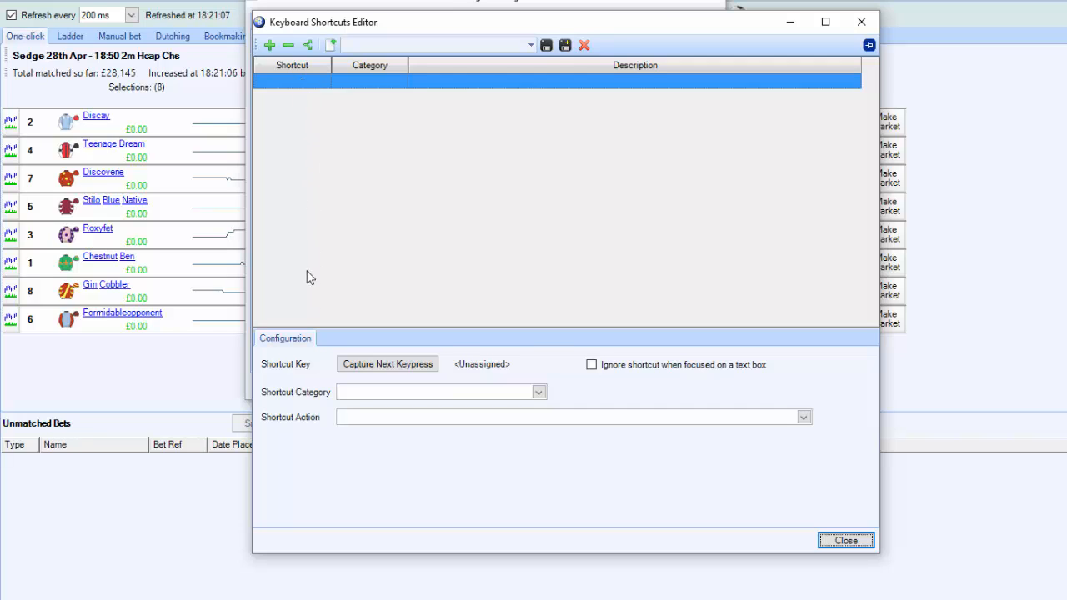
mouse_move(540, 414)
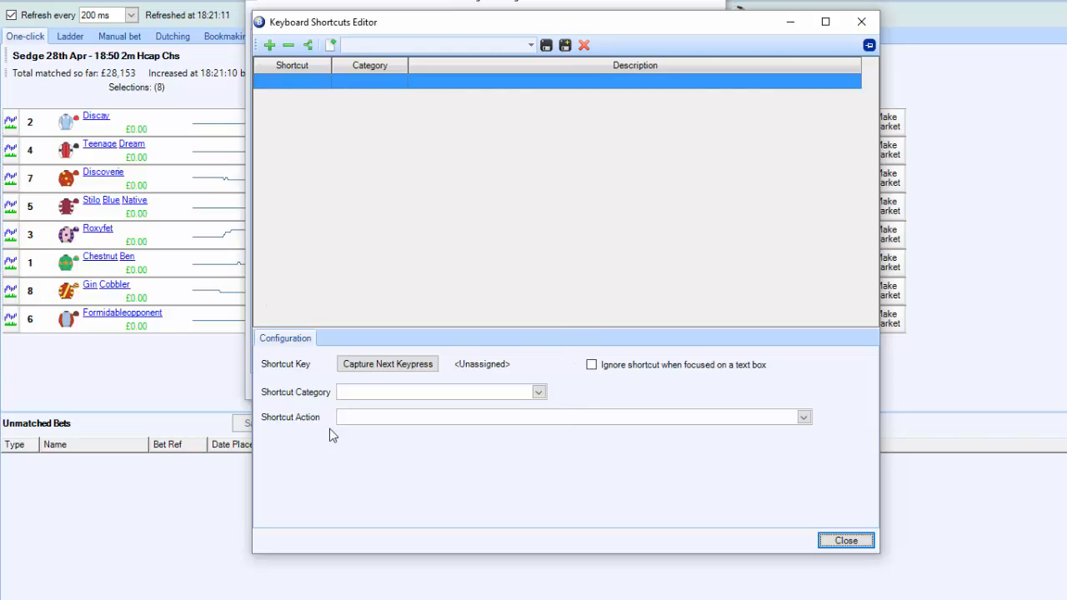
mouse_move(573, 476)
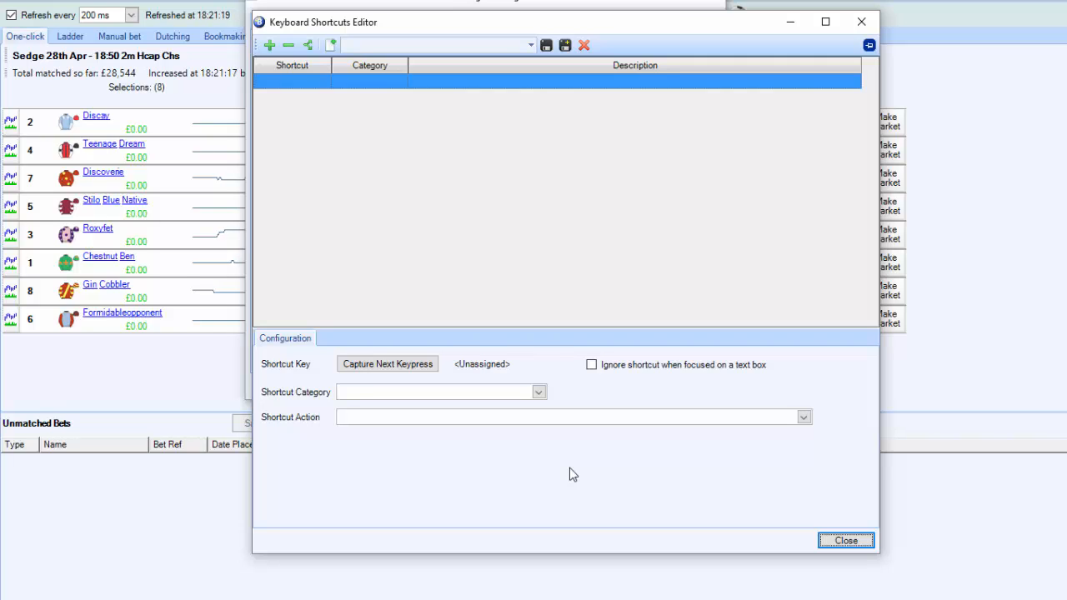
mouse_move(621, 463)
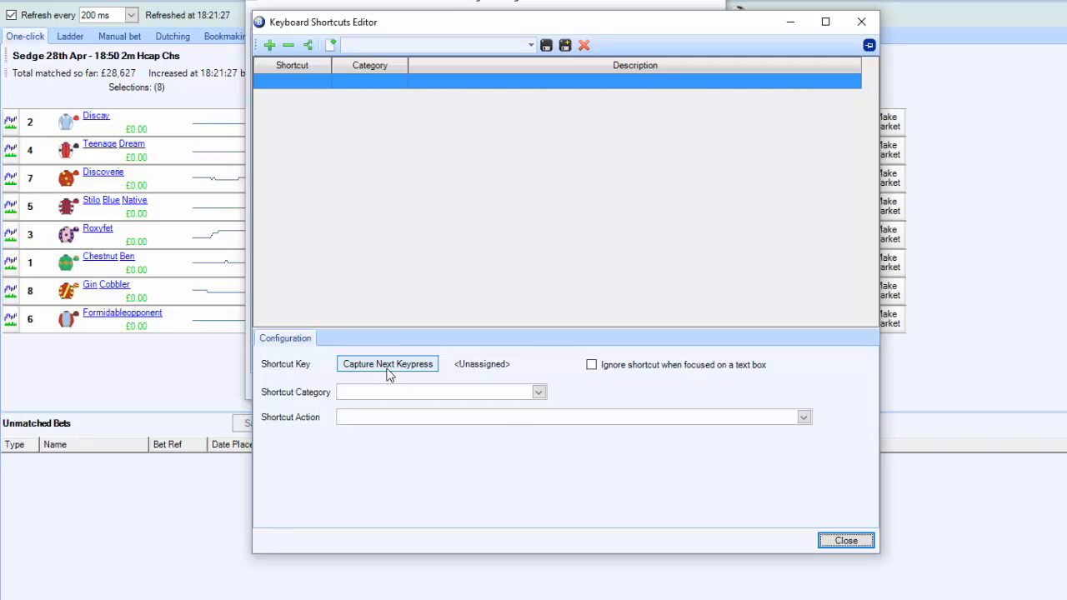
- Assign Shift+Ctrl+1 to the One-Click action that changes the selection's stake (£10 back and lay)
click(387, 364)
text(H)
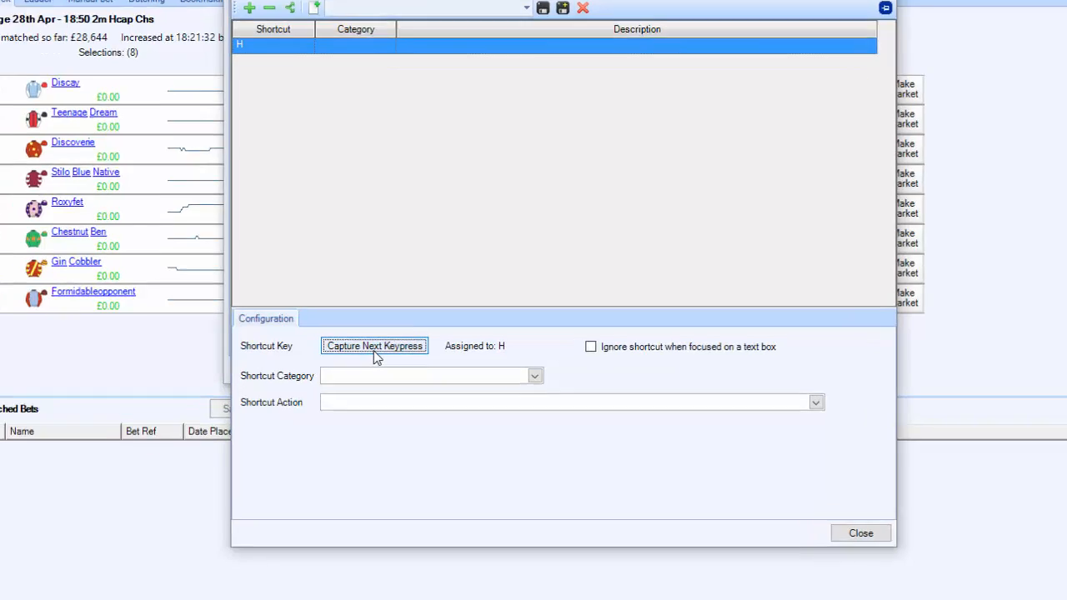
click(373, 345)
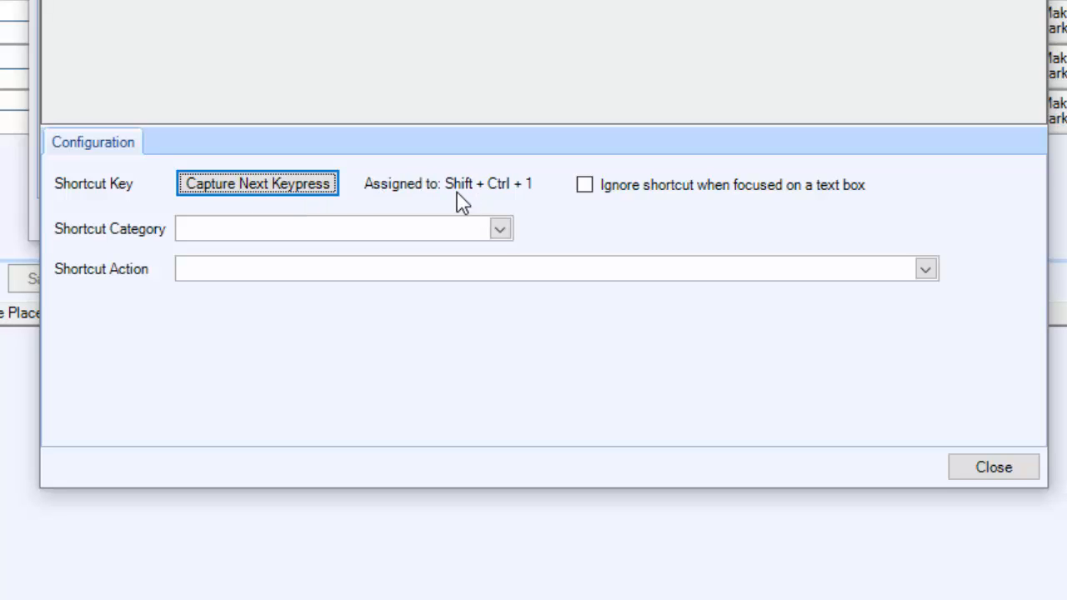
mouse_move(525, 197)
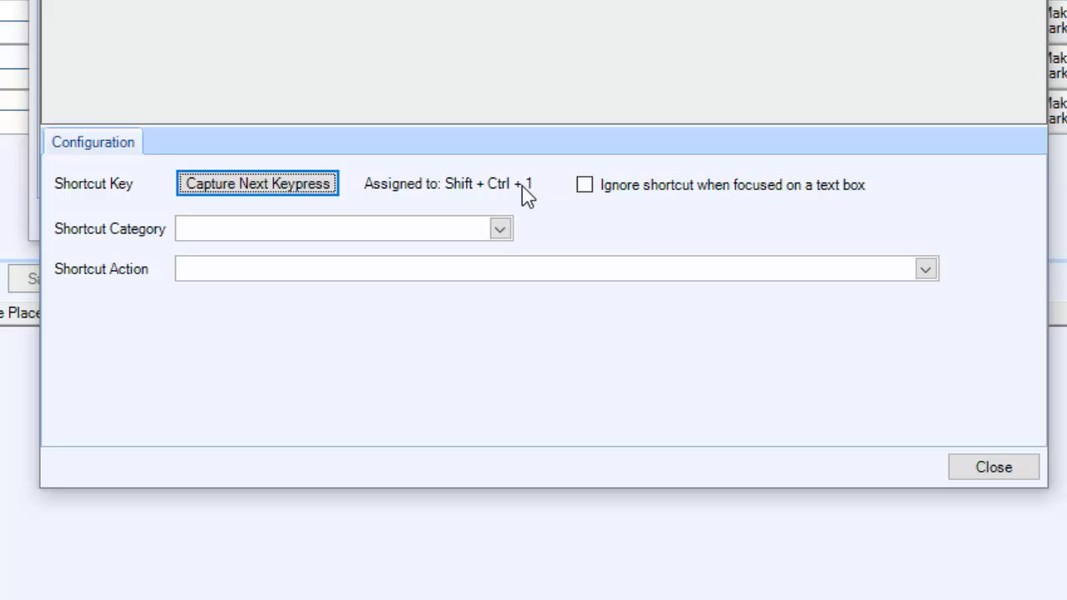
mouse_move(501, 197)
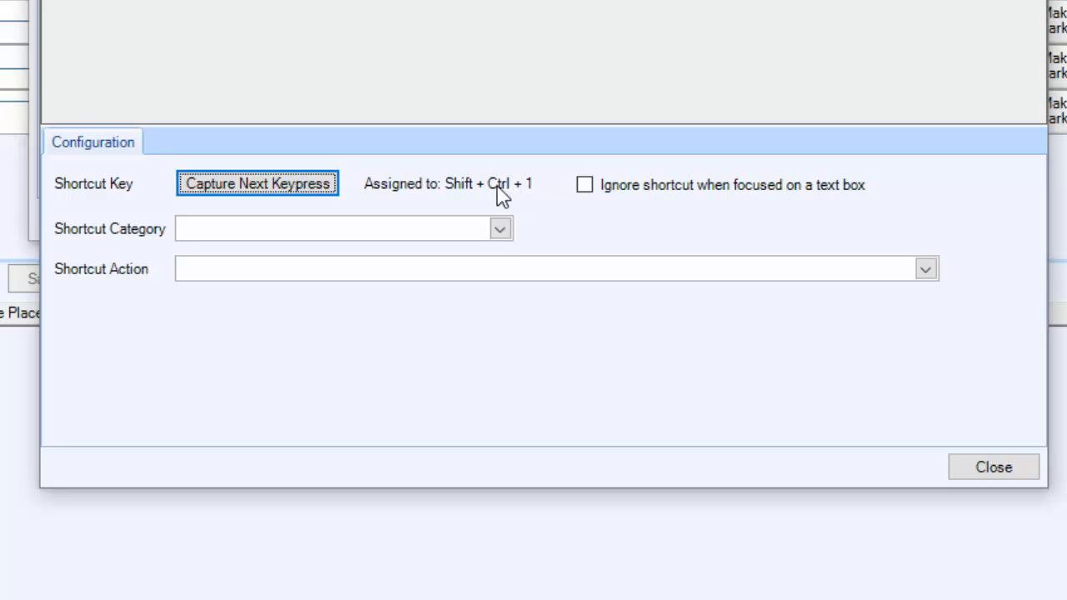
click(500, 228)
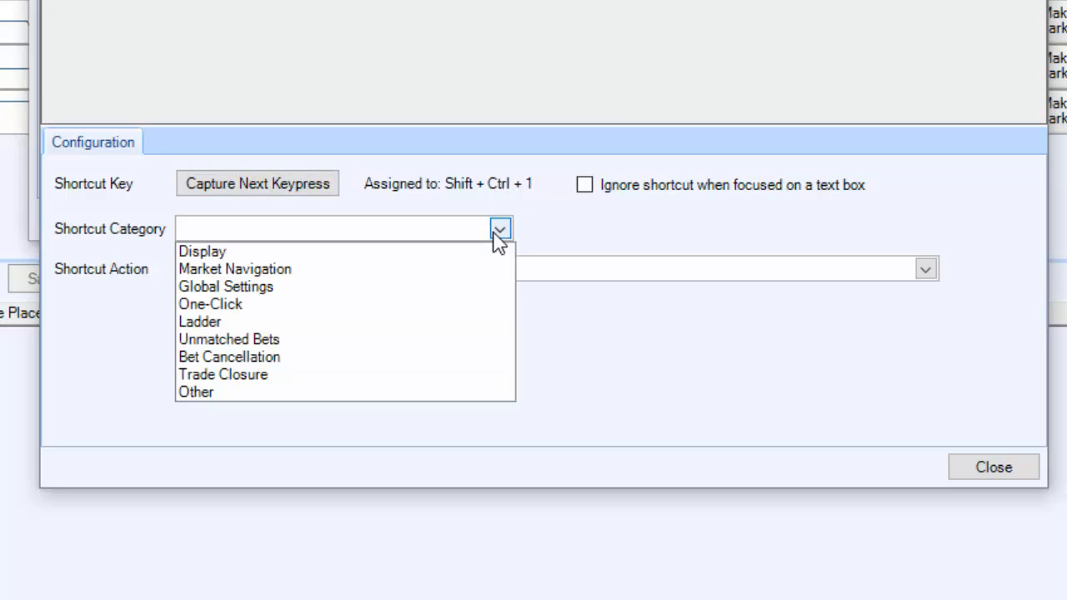
click(210, 304)
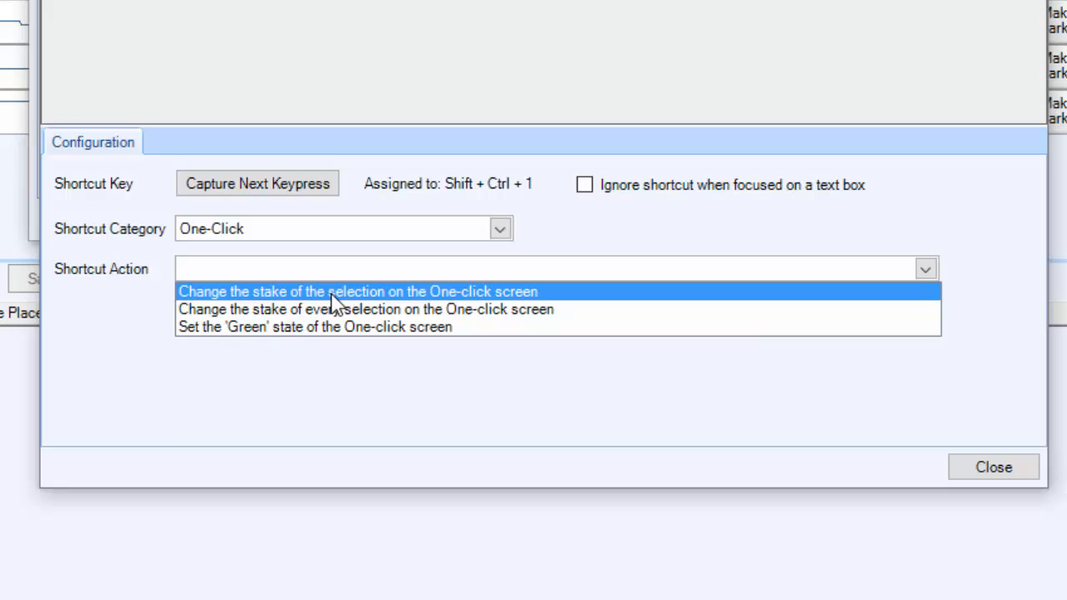
click(356, 290)
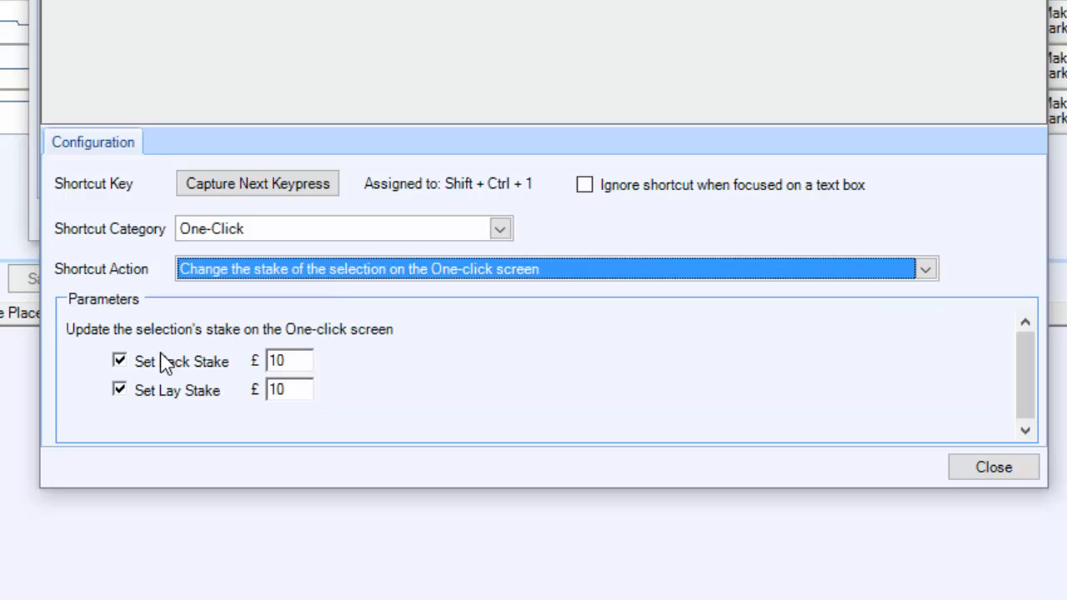
mouse_move(286, 426)
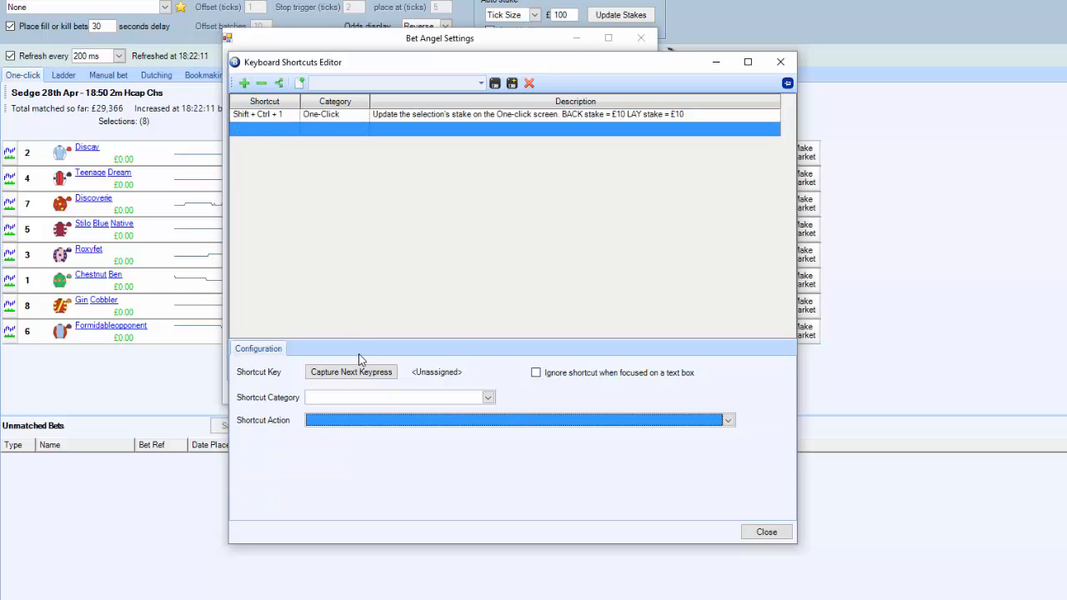
- Assign Shift+Ctrl+2 to the Bet Cancellation action that cancels all unmatched bets in the market
click(350, 372)
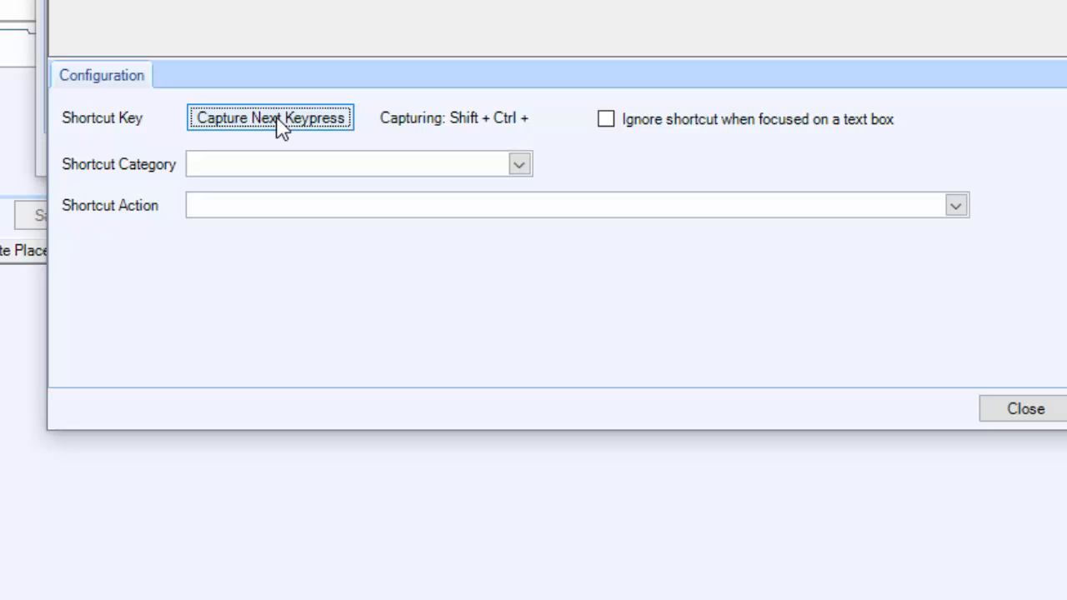
click(518, 163)
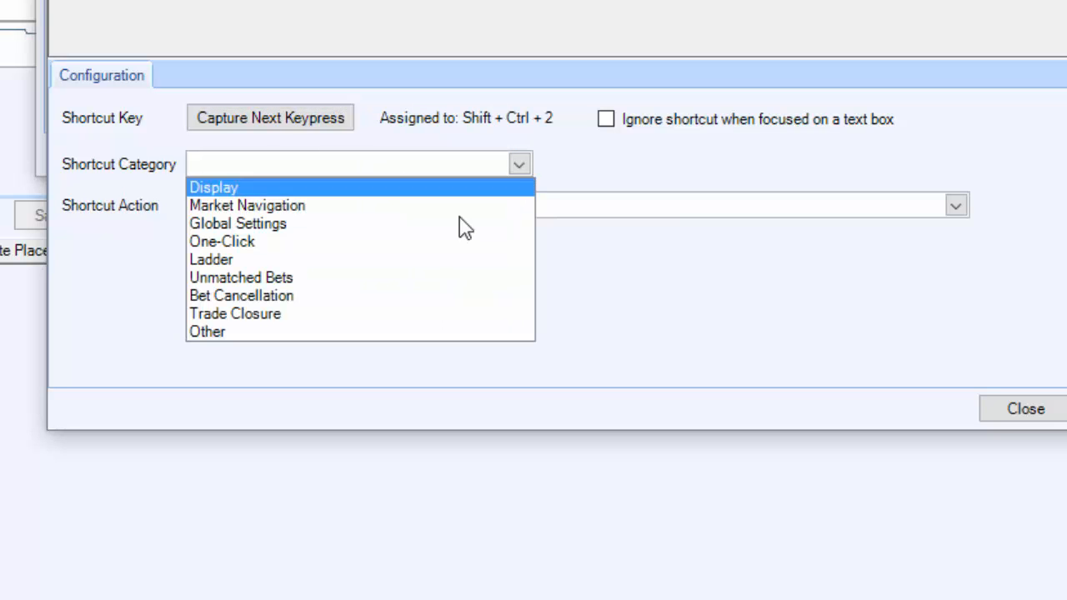
click(240, 295)
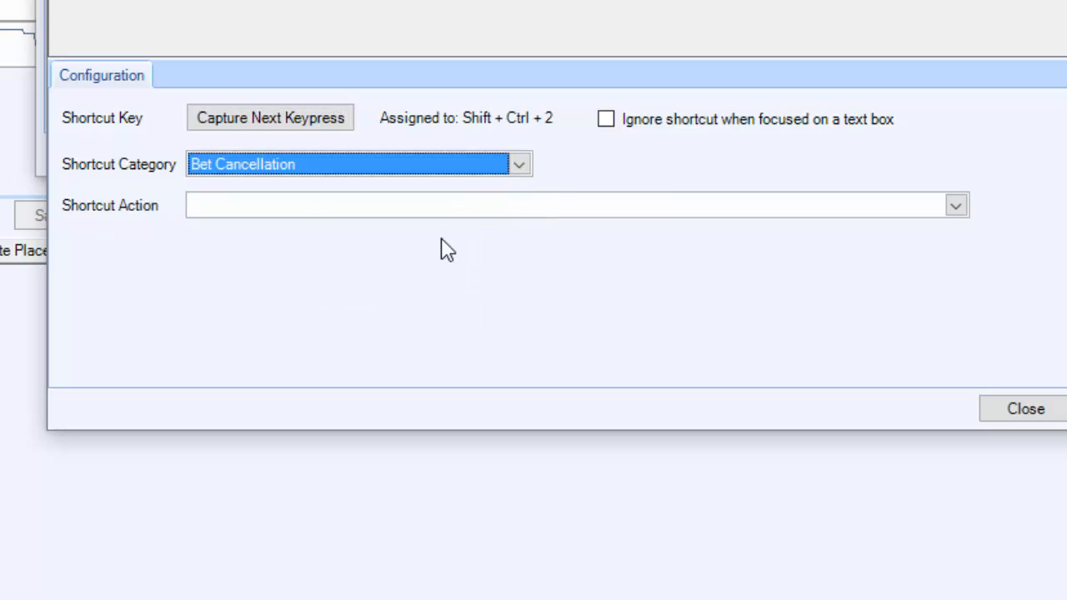
click(575, 205)
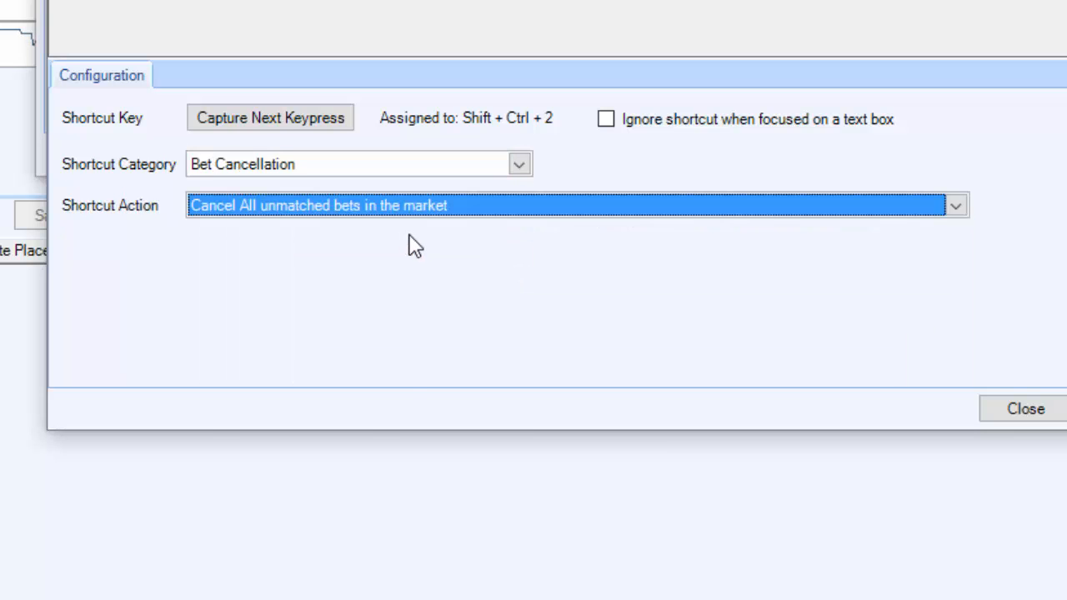
mouse_move(420, 247)
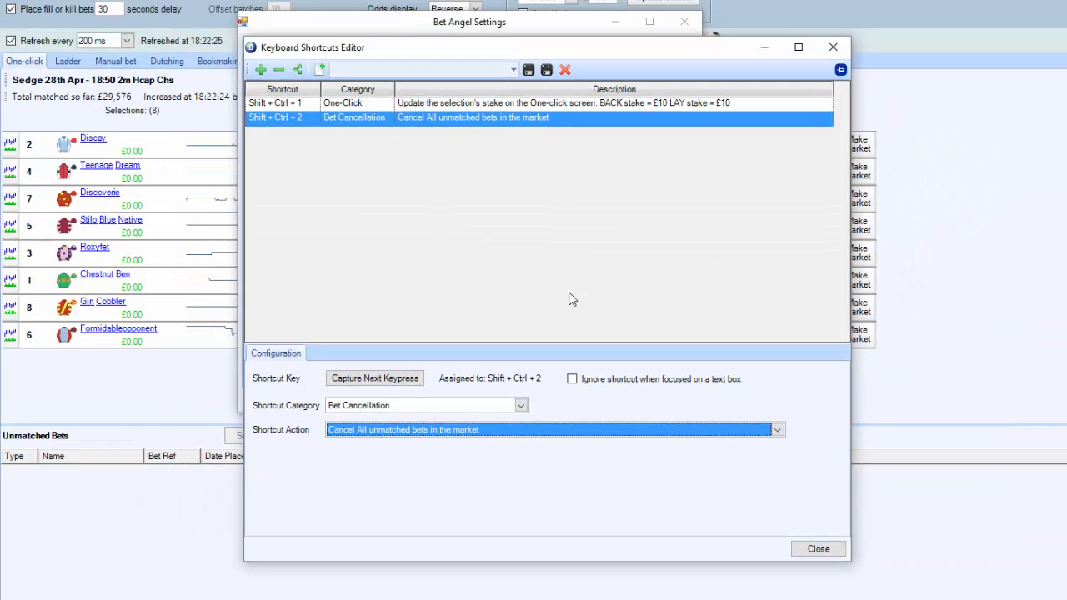
- Add a blank shortcut row and remove it again, keeping only the two defined shortcuts
click(261, 70)
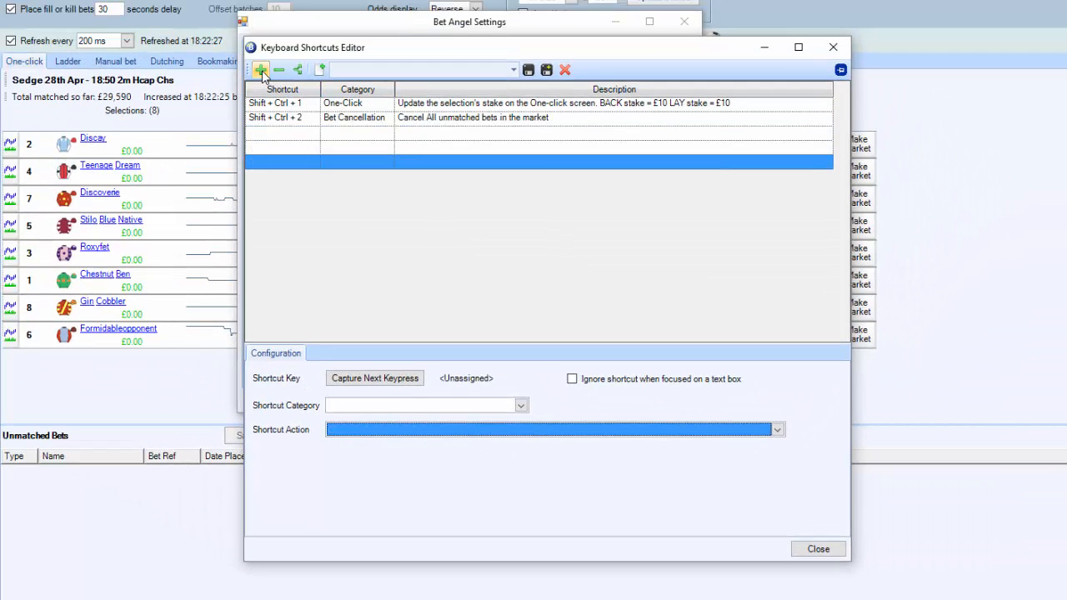
click(261, 70)
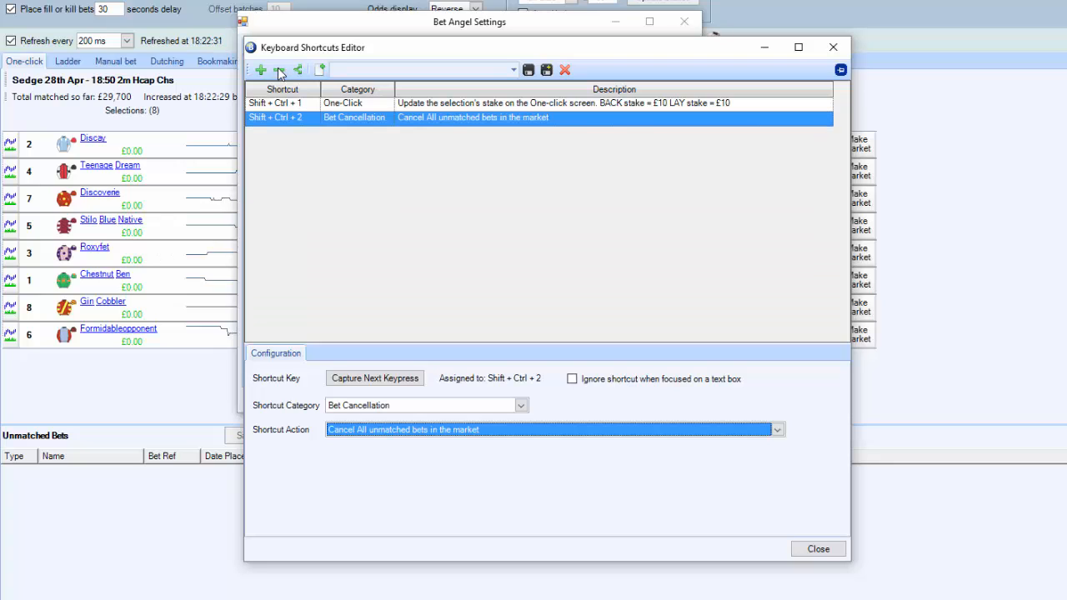
mouse_move(547, 70)
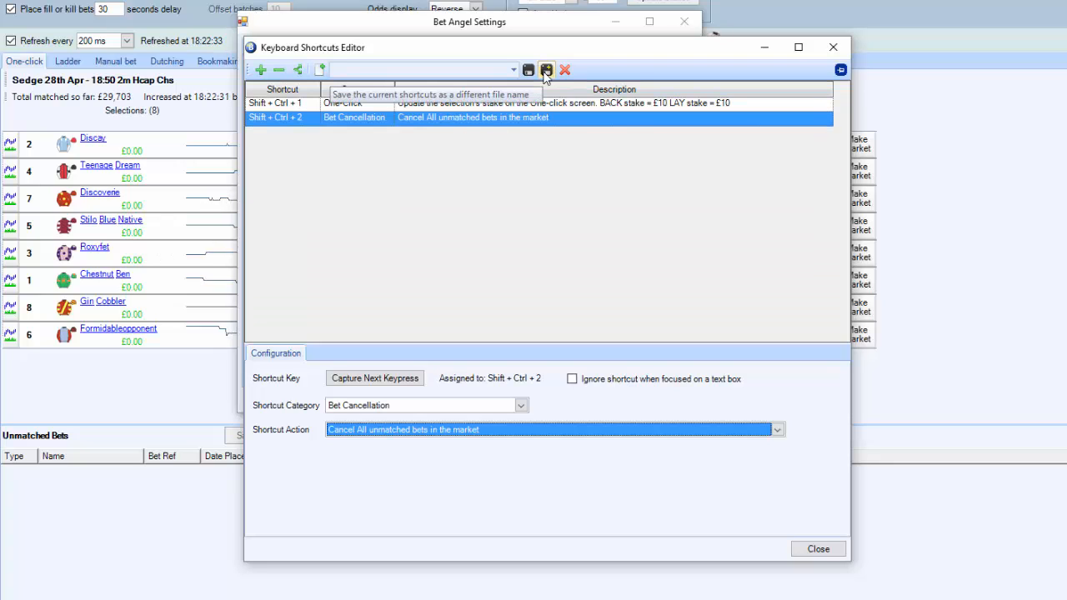
- Save the two shortcuts as the profile 'Peter's in-running keys', making it the active profile
click(547, 70)
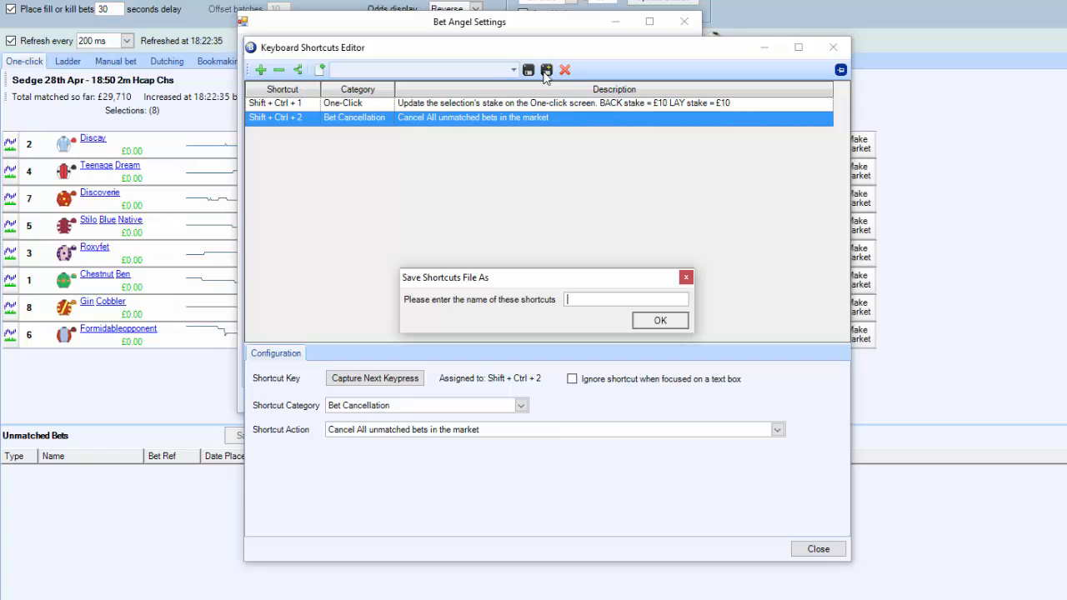
text(Peter's u)
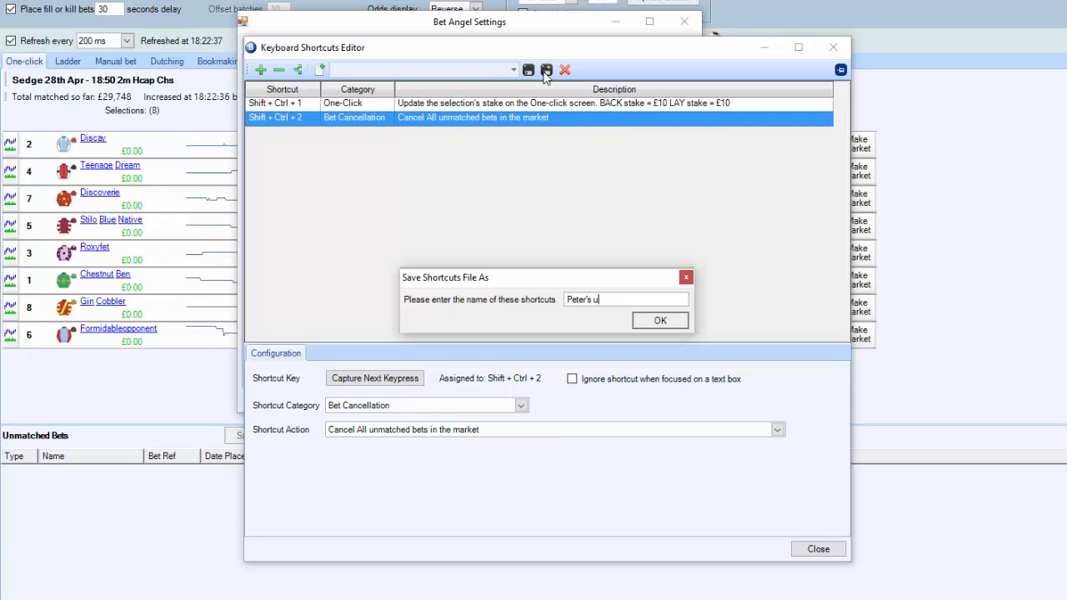
text(in)
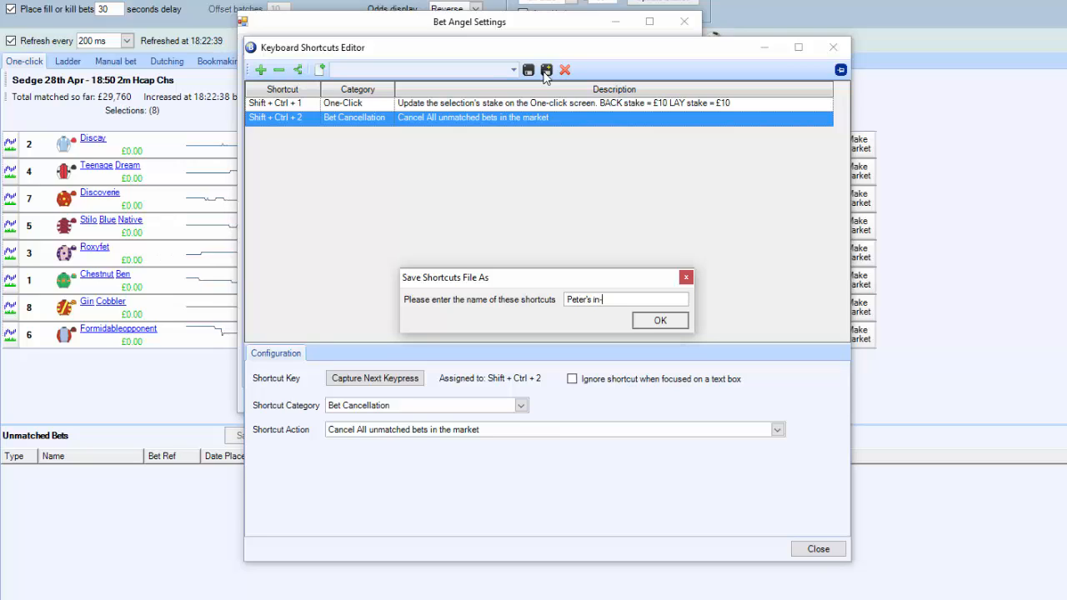
text(-running)
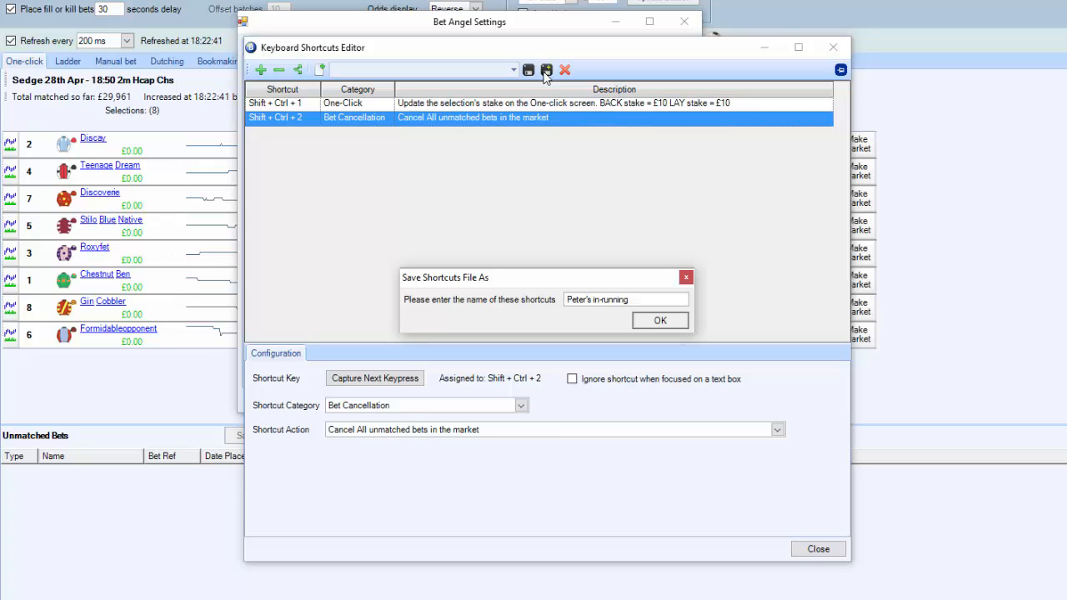
text(keys)
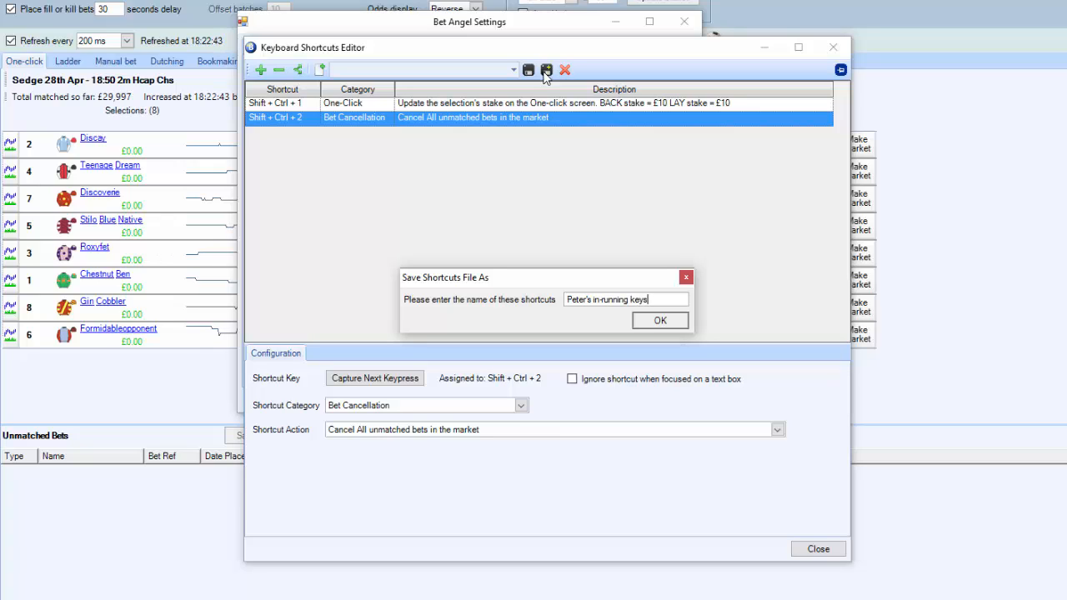
click(660, 320)
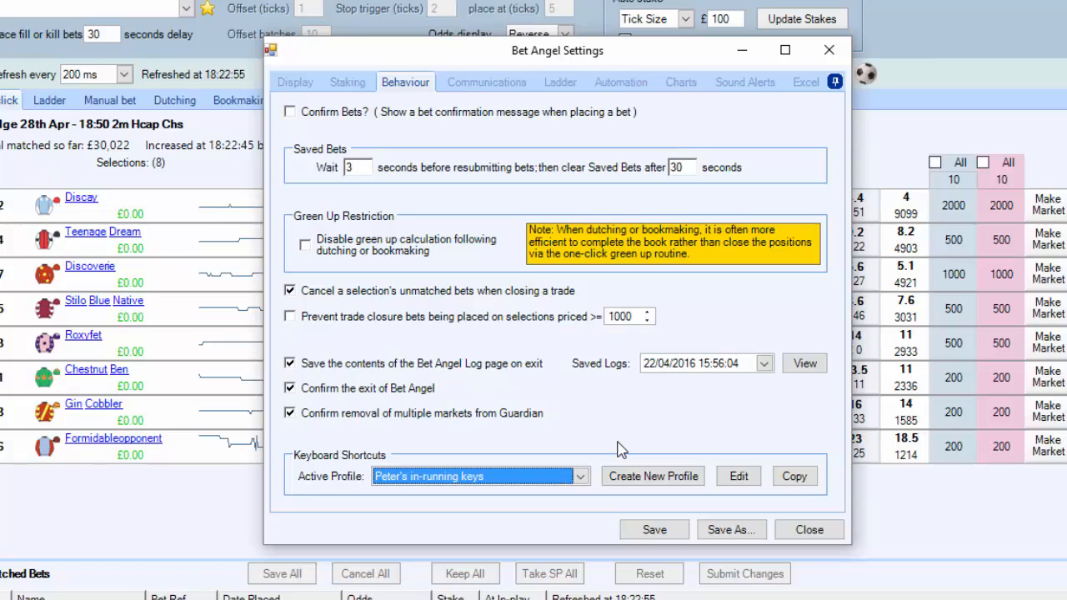
mouse_move(432, 507)
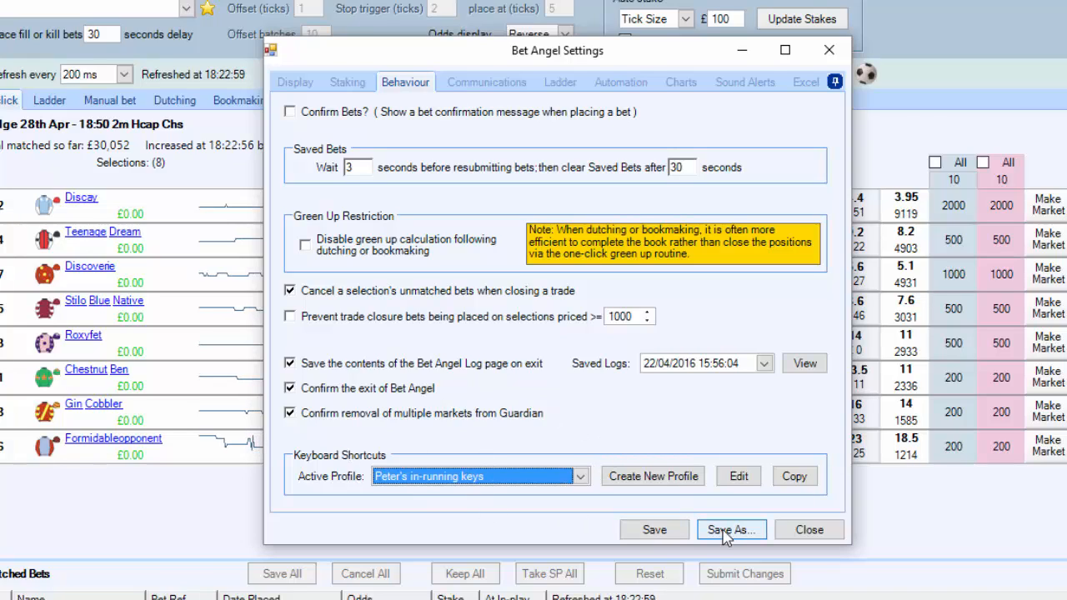
- Save the current settings, with the active shortcut profile, under the name 'Default'
click(731, 530)
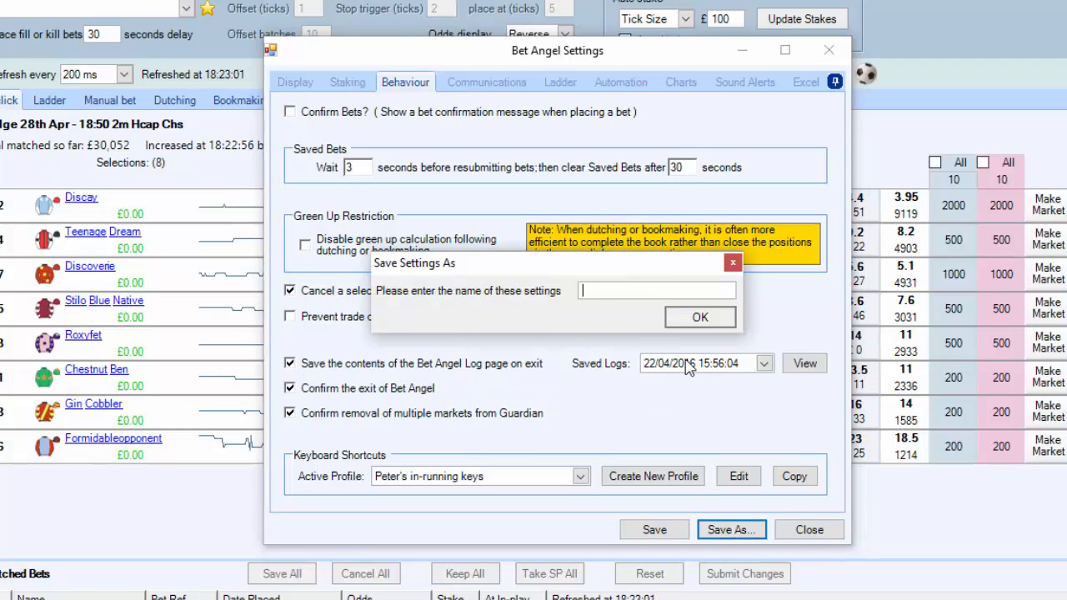
text(Default)
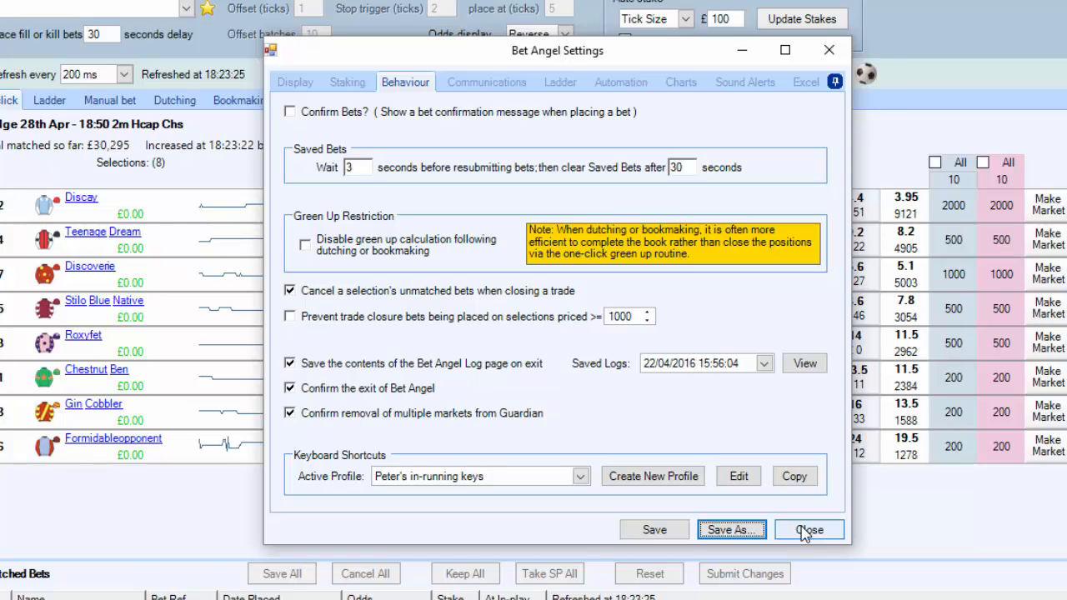
- Close the settings, recheck the active profile, and return to the Sedgefield one-click trading screen
click(807, 530)
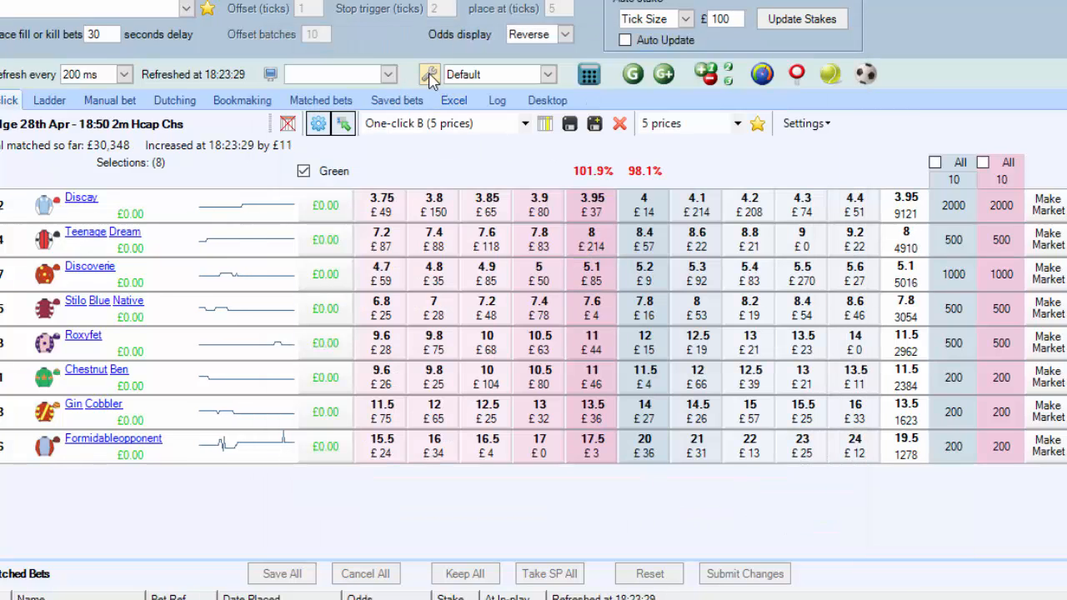
click(429, 74)
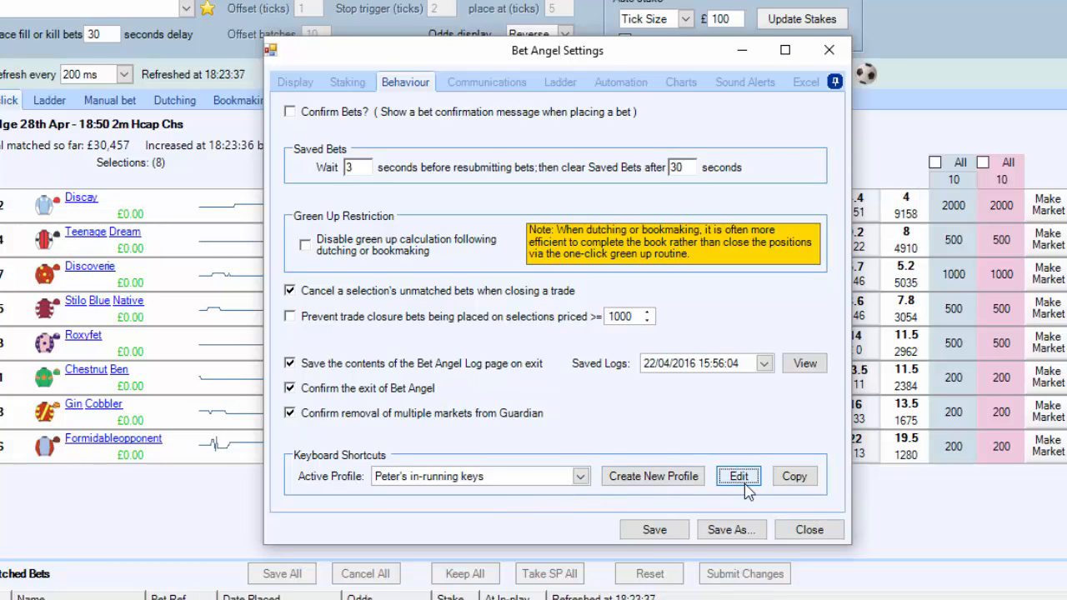
click(737, 477)
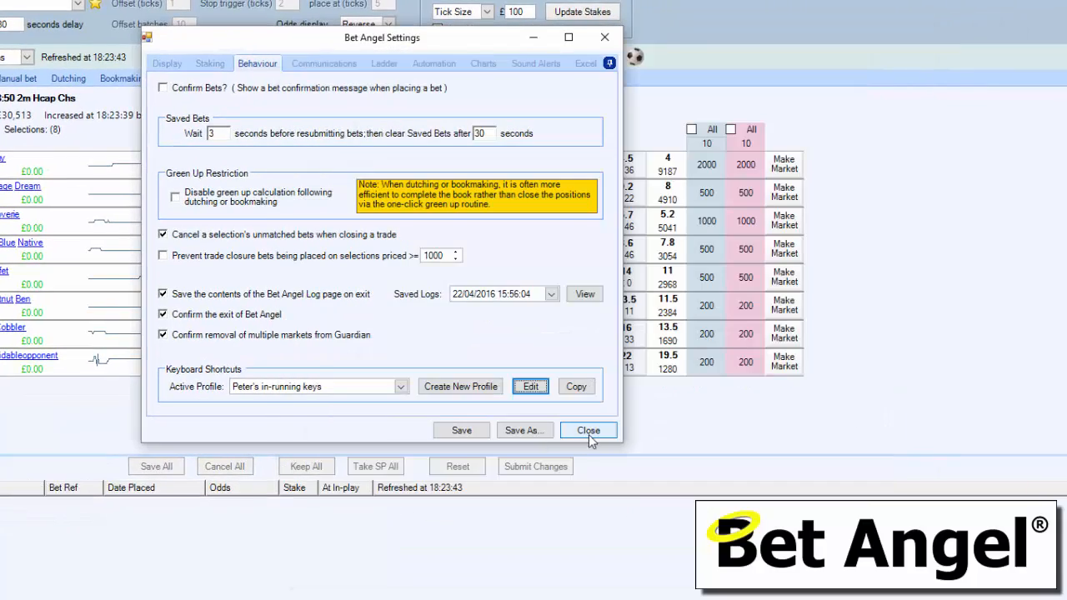
click(587, 430)
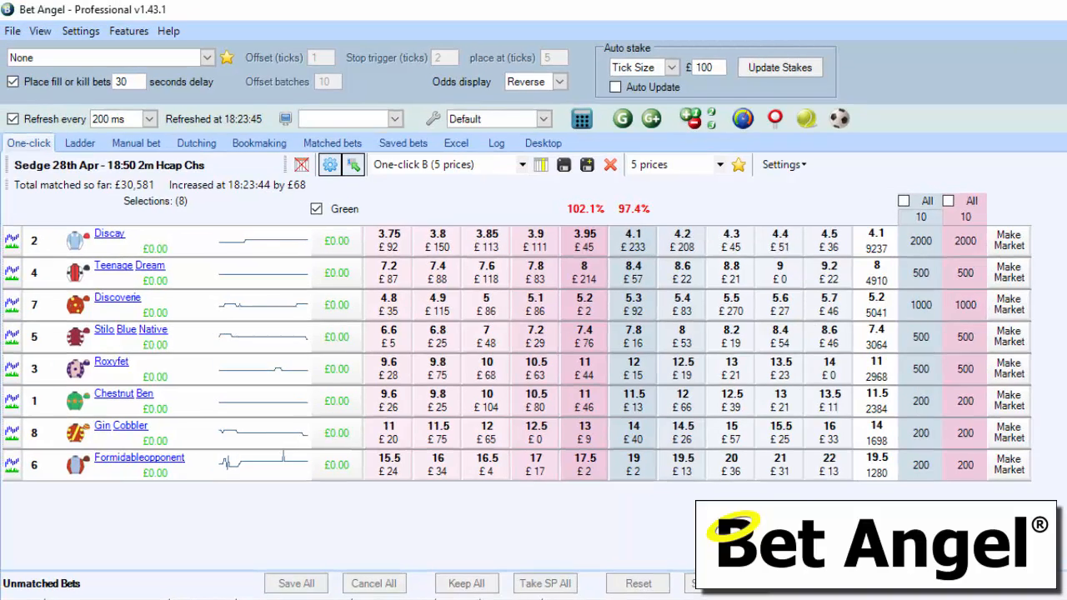
mouse_move(183, 275)
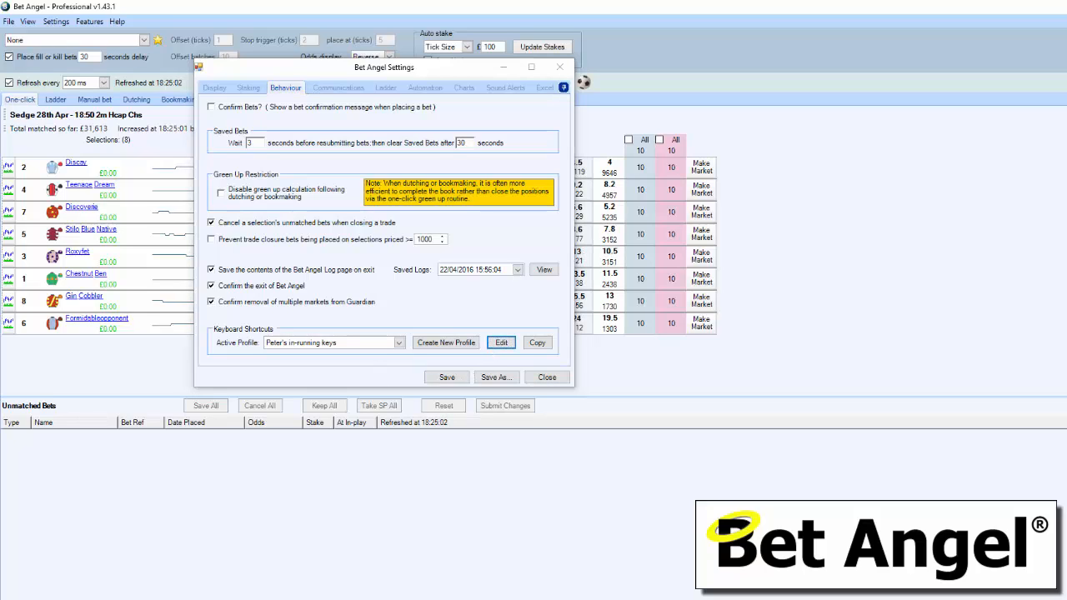
click(501, 344)
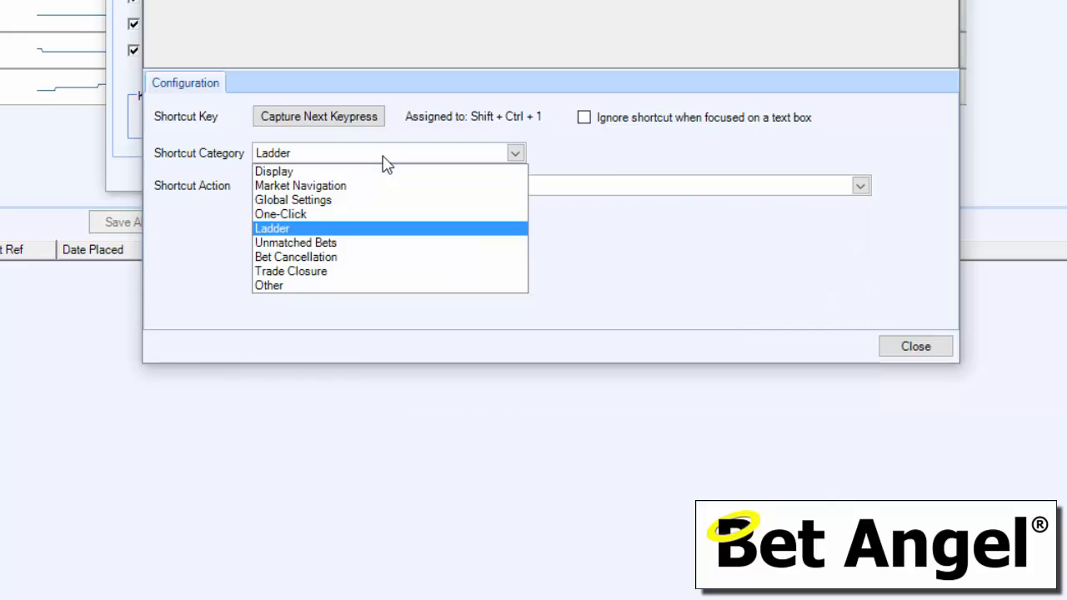
click(293, 201)
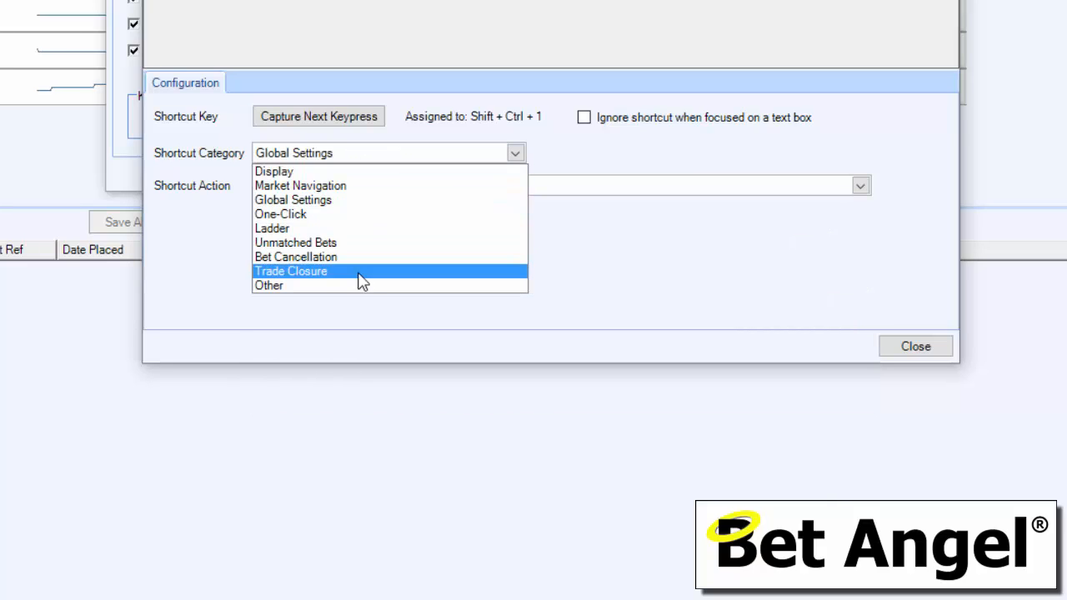
click(290, 270)
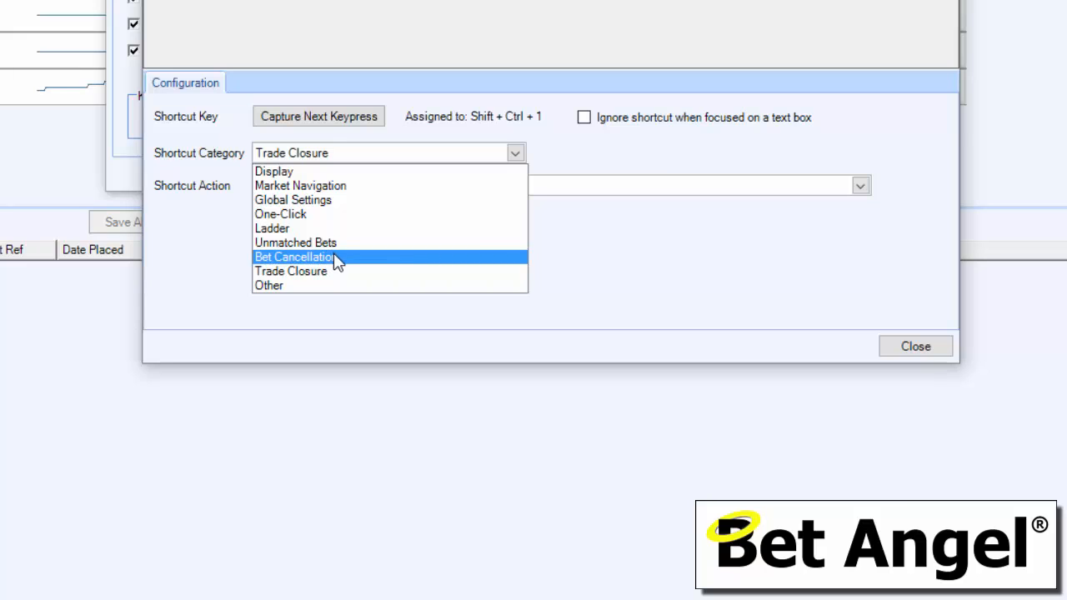
click(293, 257)
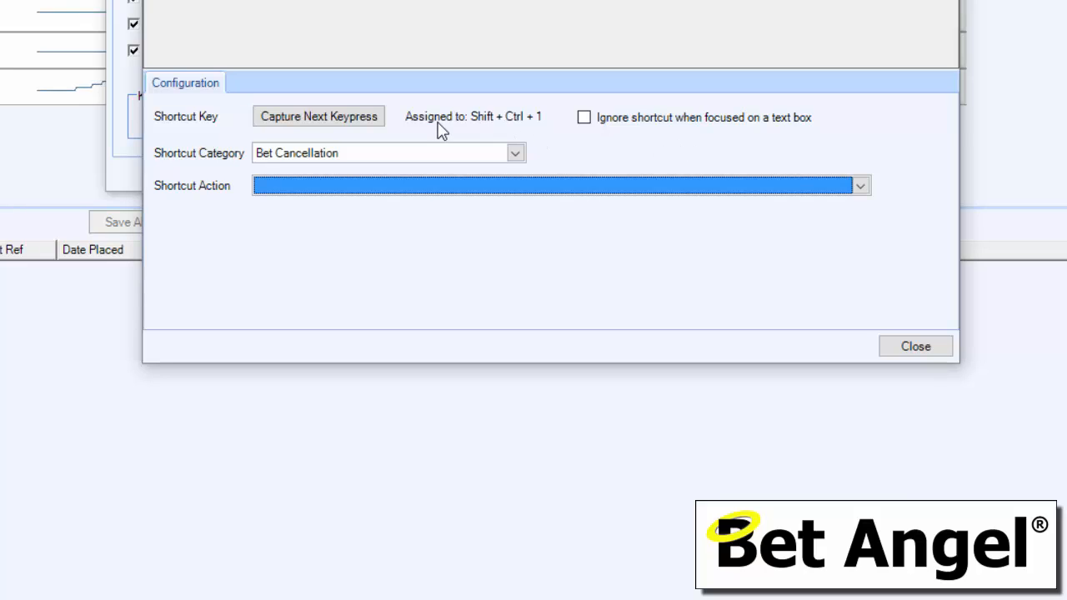
mouse_move(807, 175)
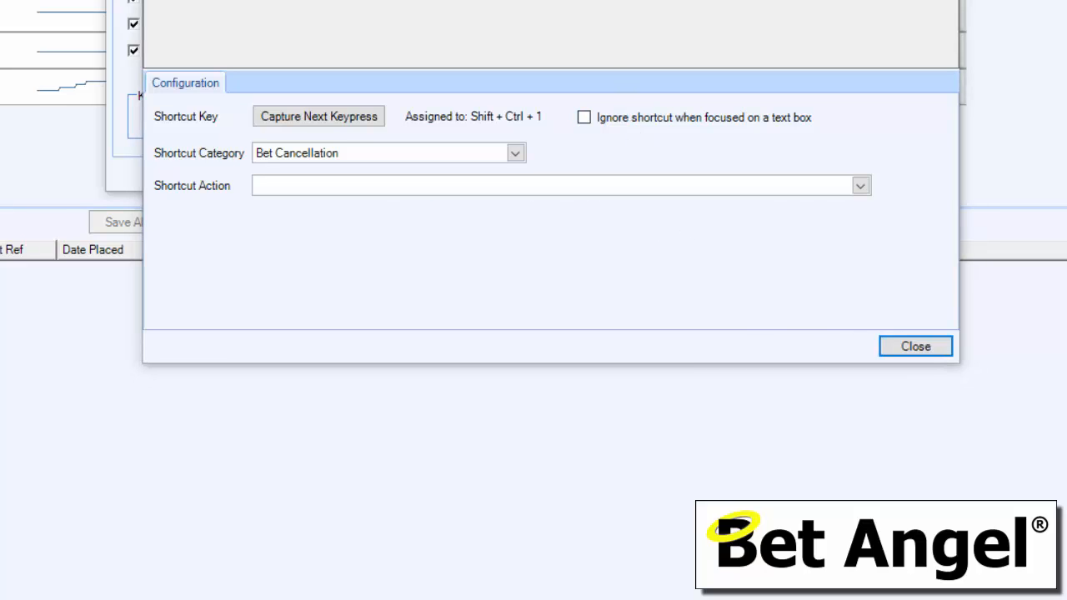
click(914, 345)
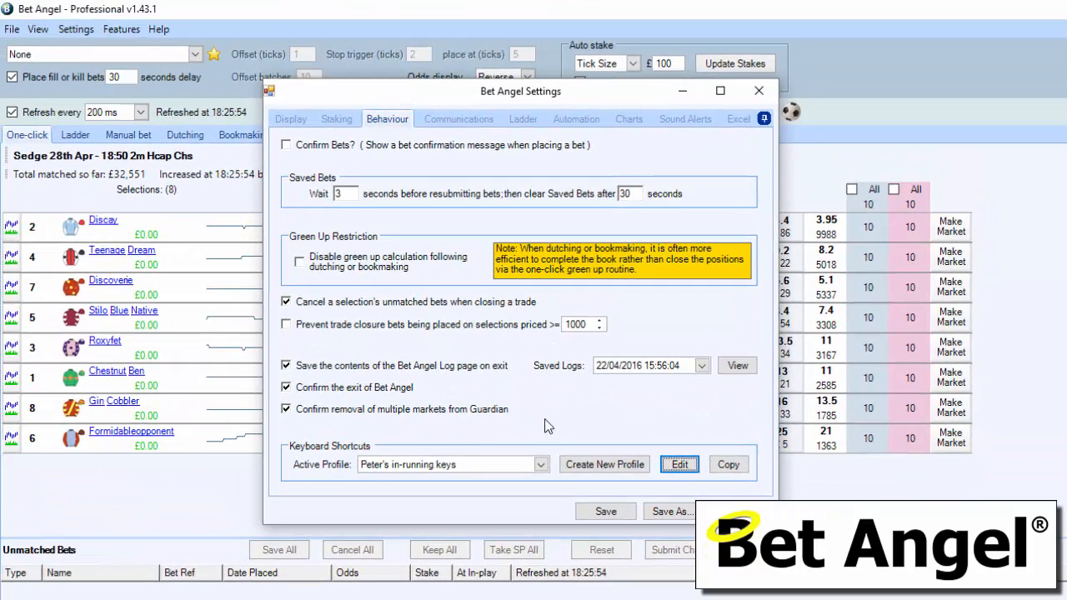